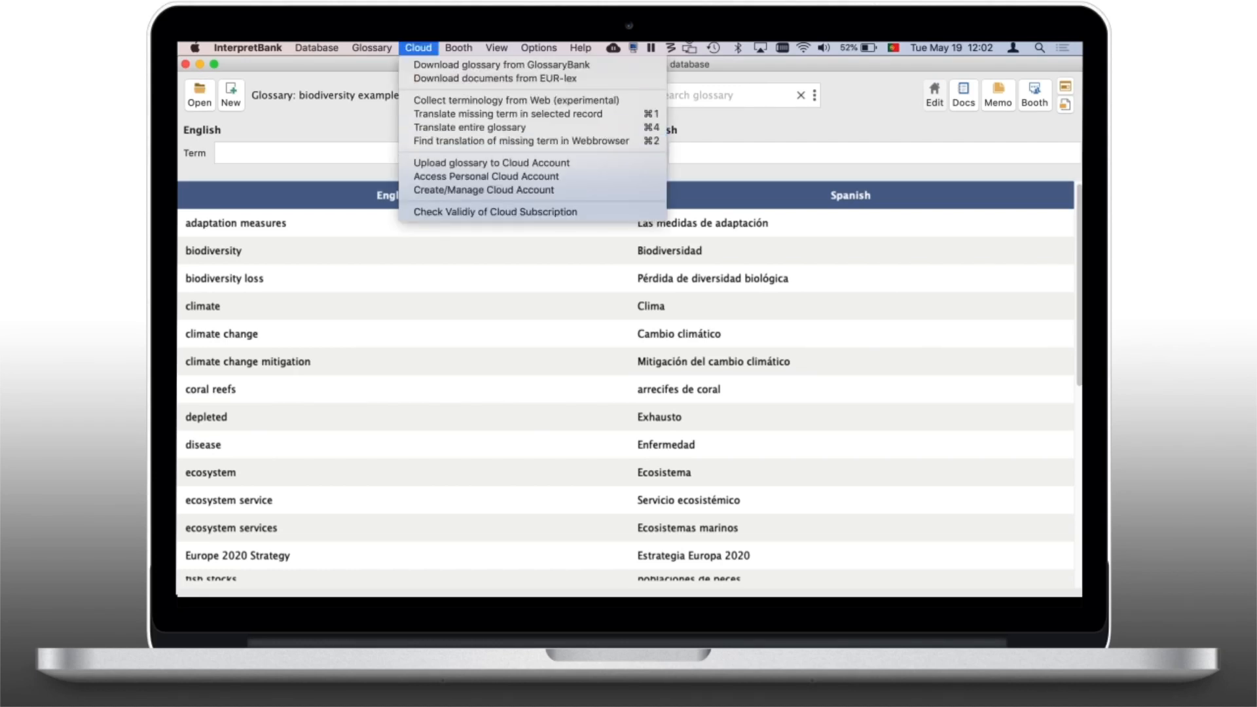
Step: Upload the biodiversity example glossary to the cloud account without public sharing
click(489, 163)
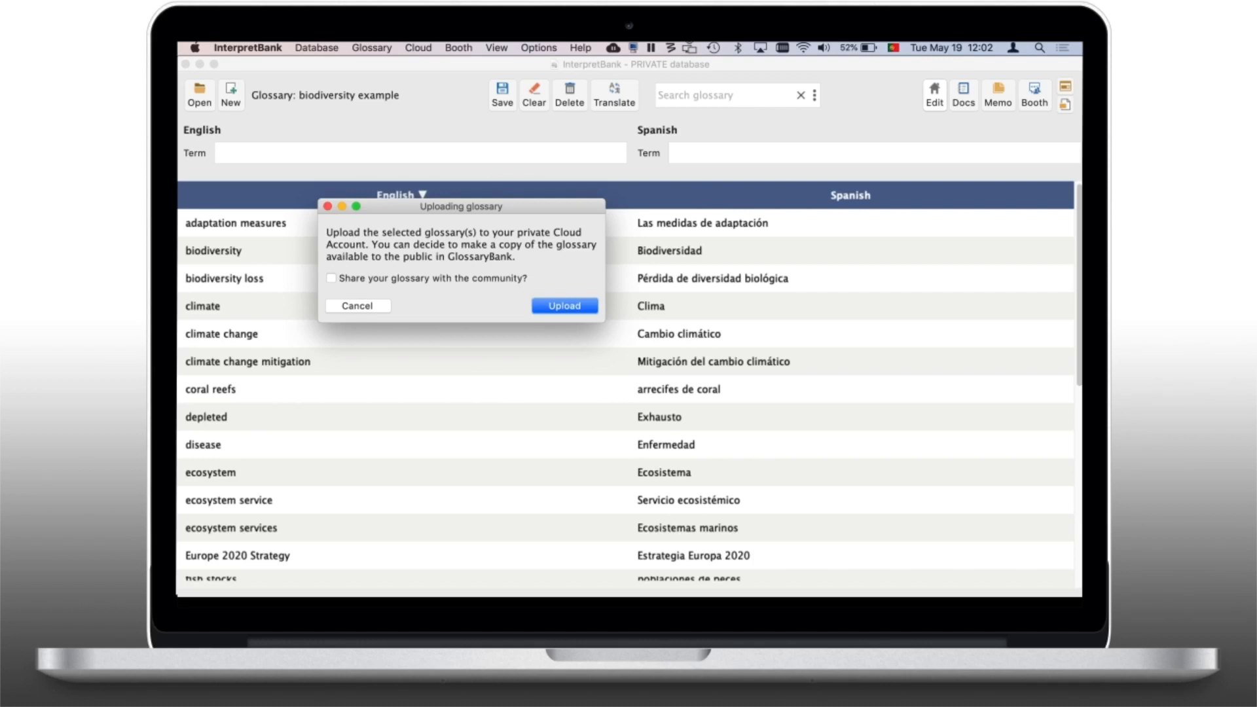
click(563, 305)
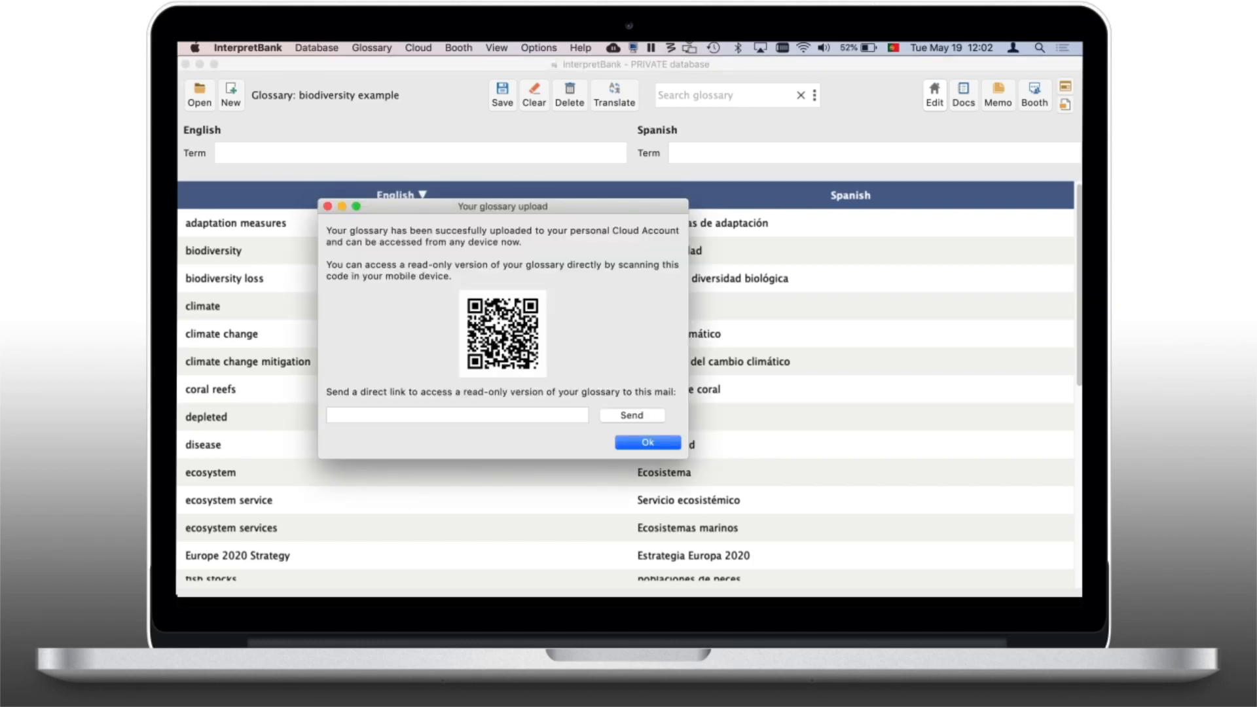
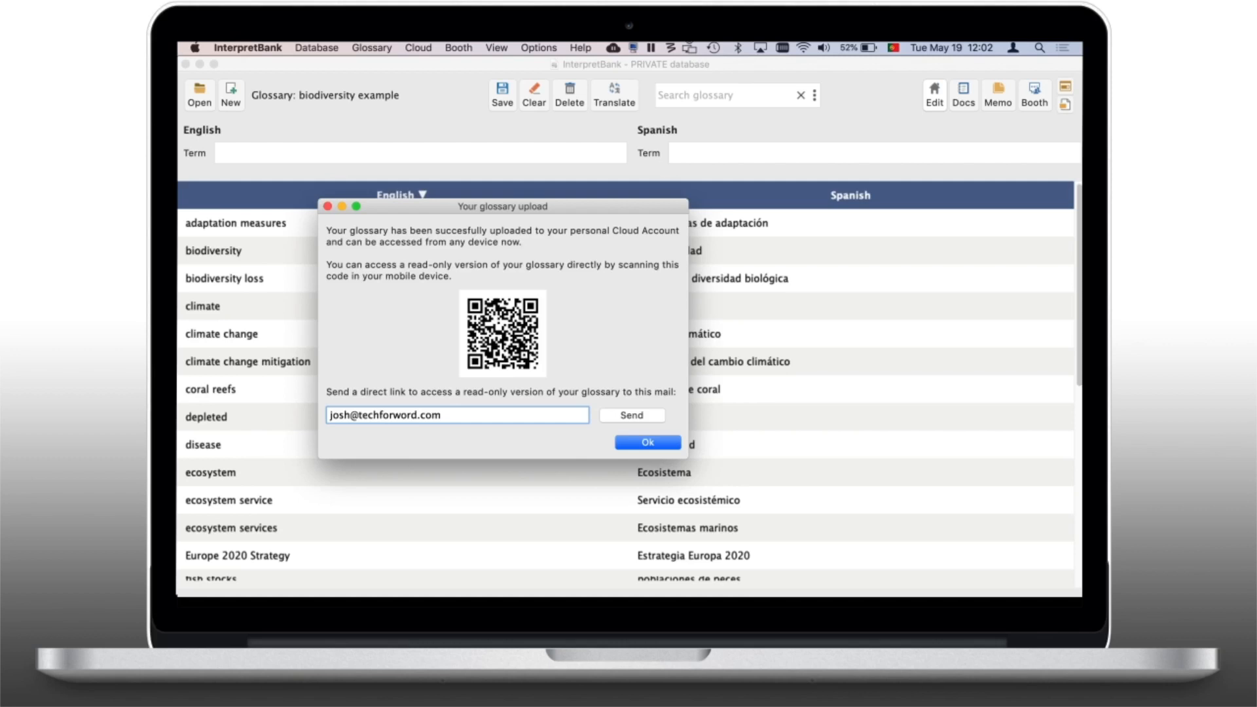
click(467, 415)
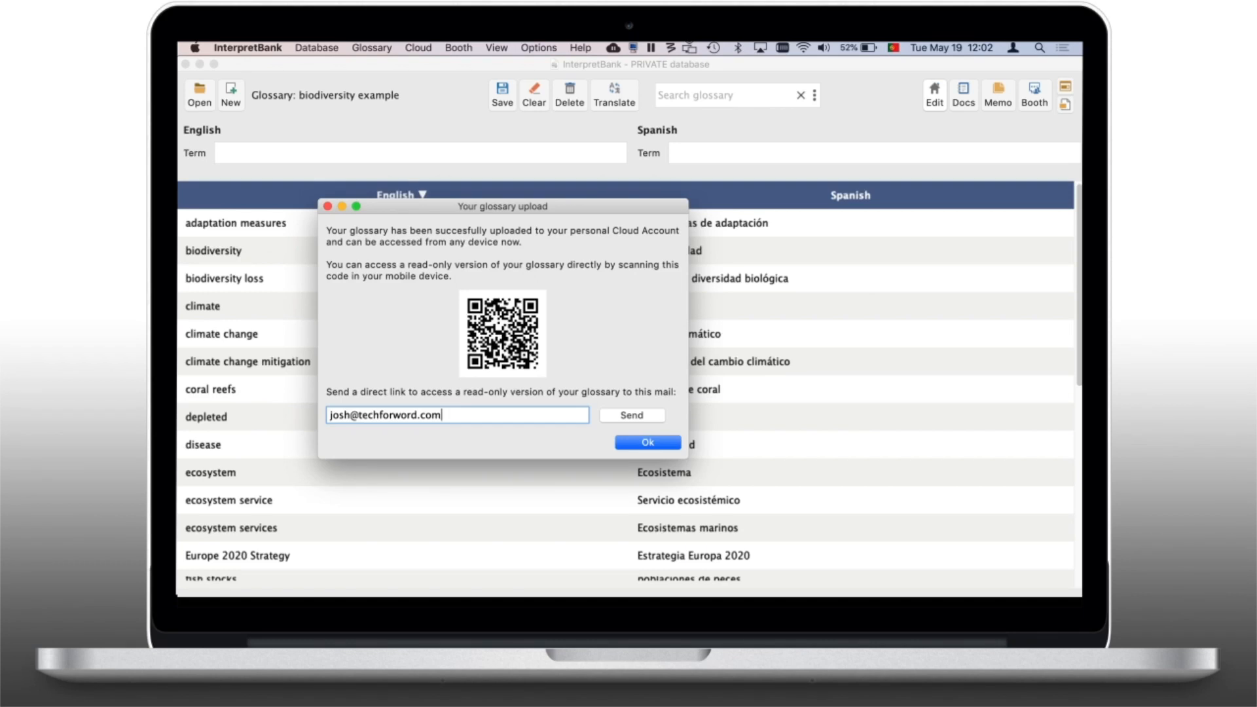
click(645, 441)
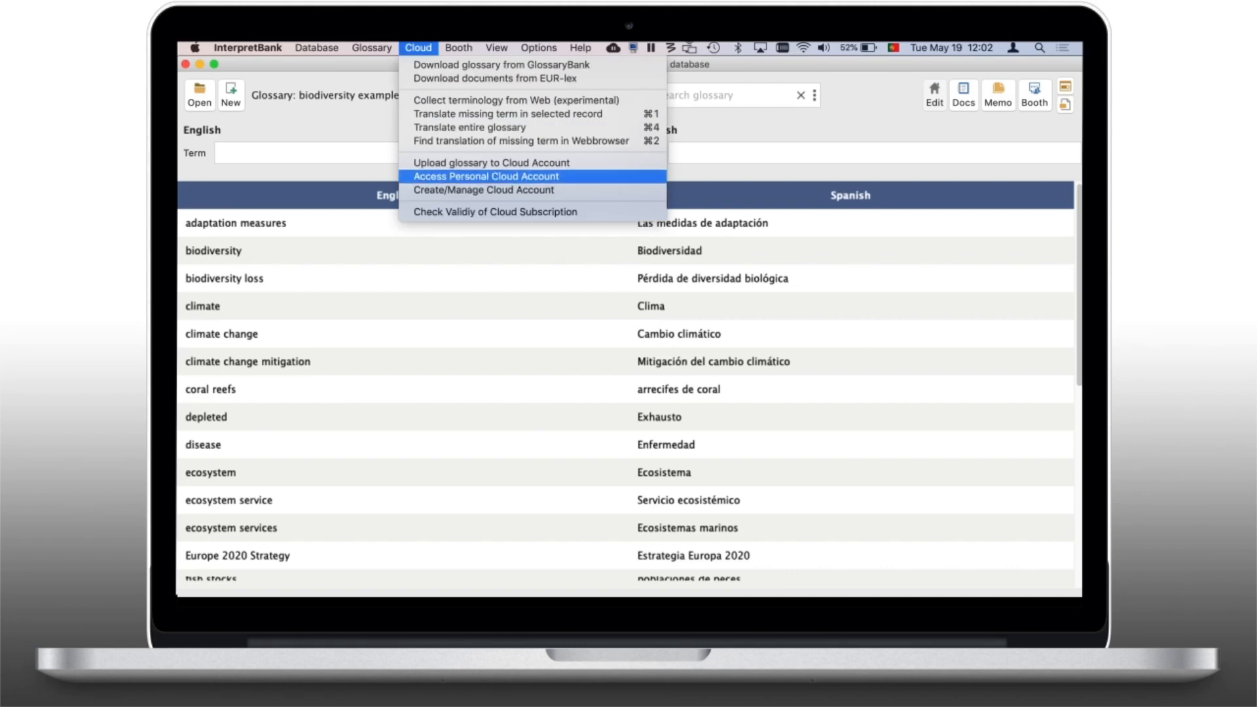
Step: Sign in to the personal cloud account online to reach the glossary dashboard
click(484, 176)
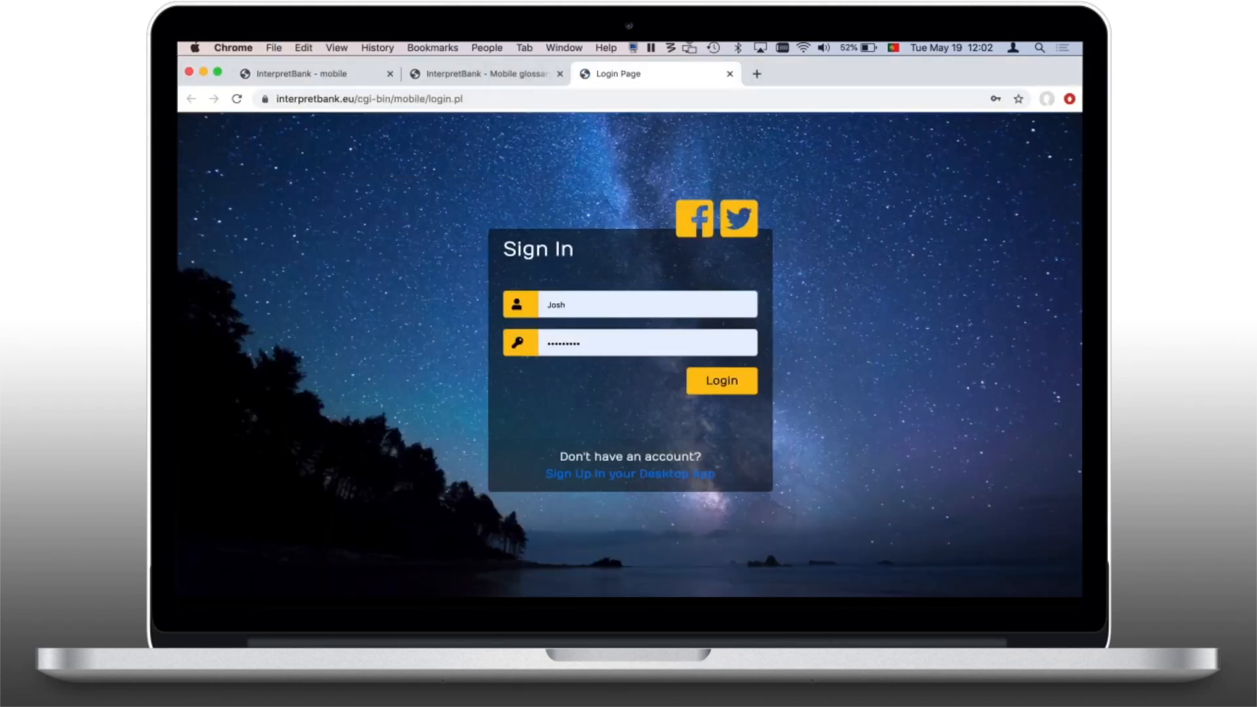
click(720, 380)
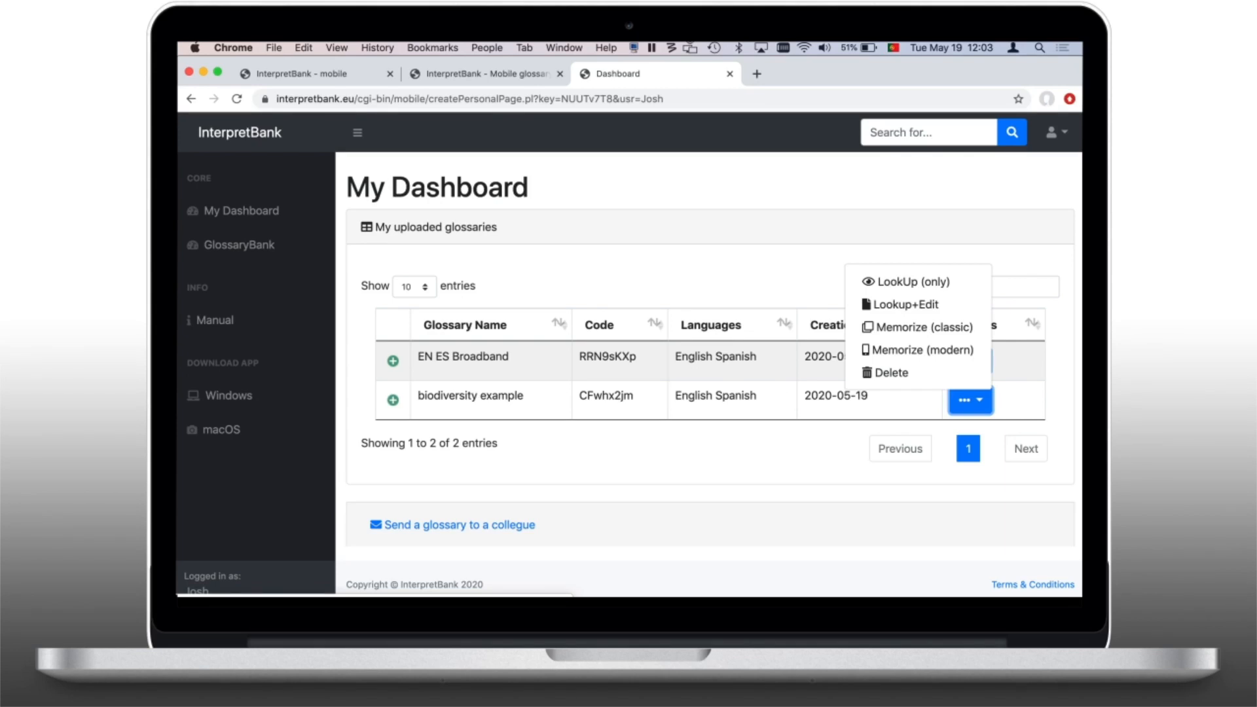
Step: Look up broadband in the EN ES Broadband glossary online
click(911, 282)
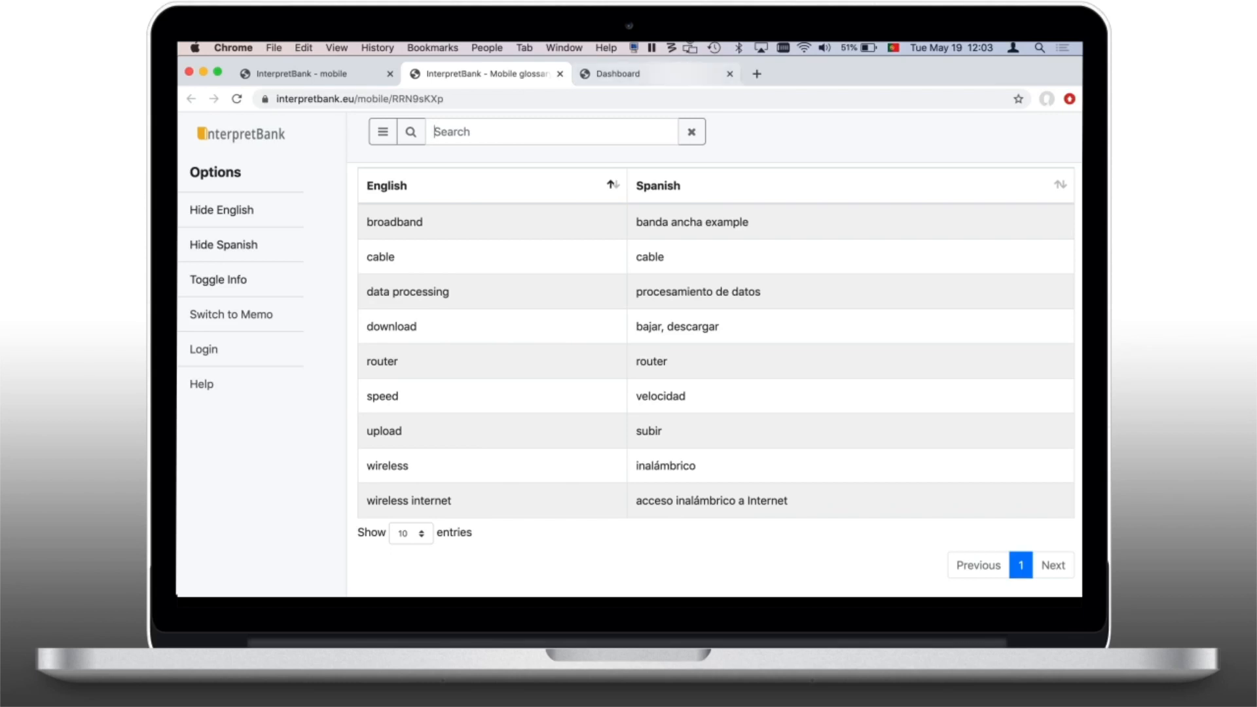
text(b)
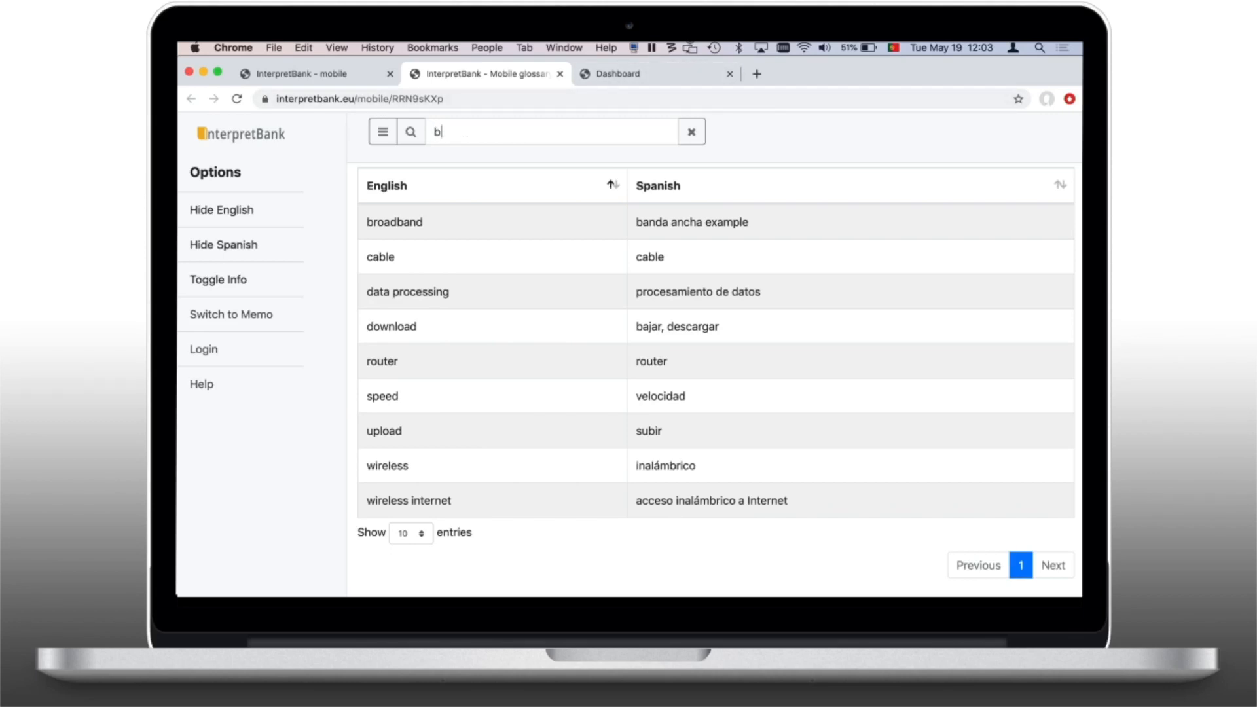
text(aj)
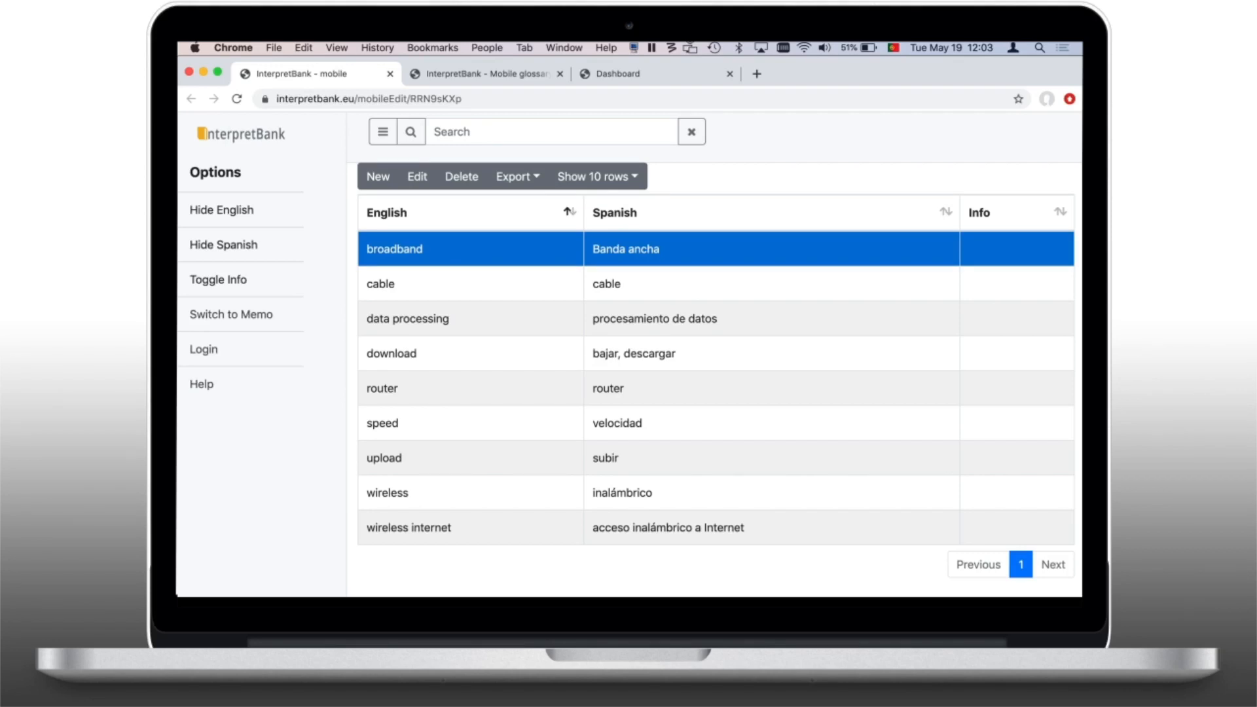
Step: Edit the broadband entry's Spanish translation and update it
click(417, 176)
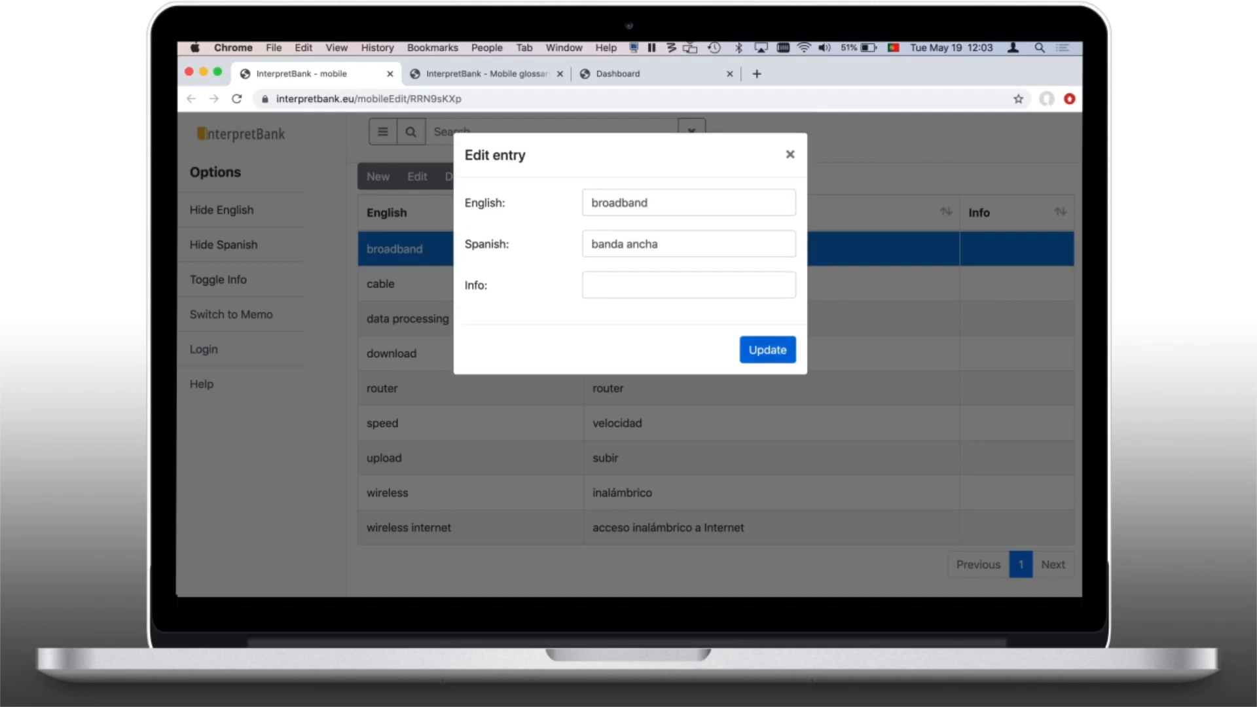
click(766, 349)
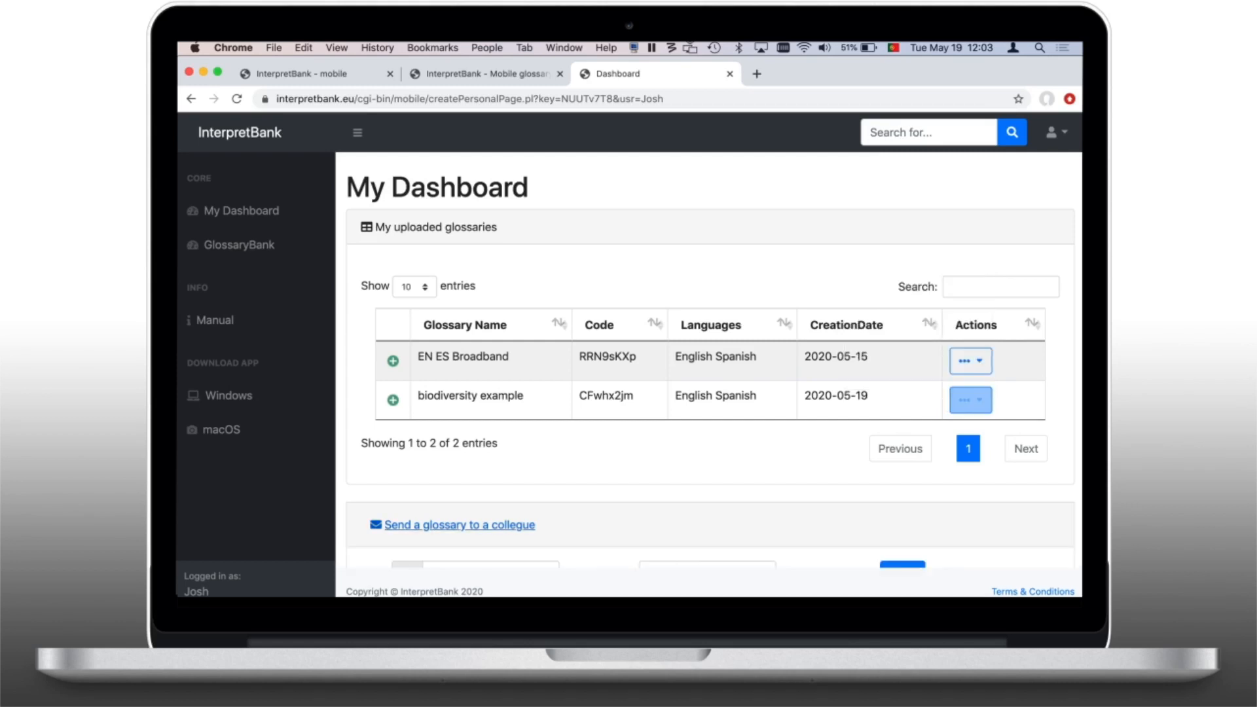
scroll(down, 3)
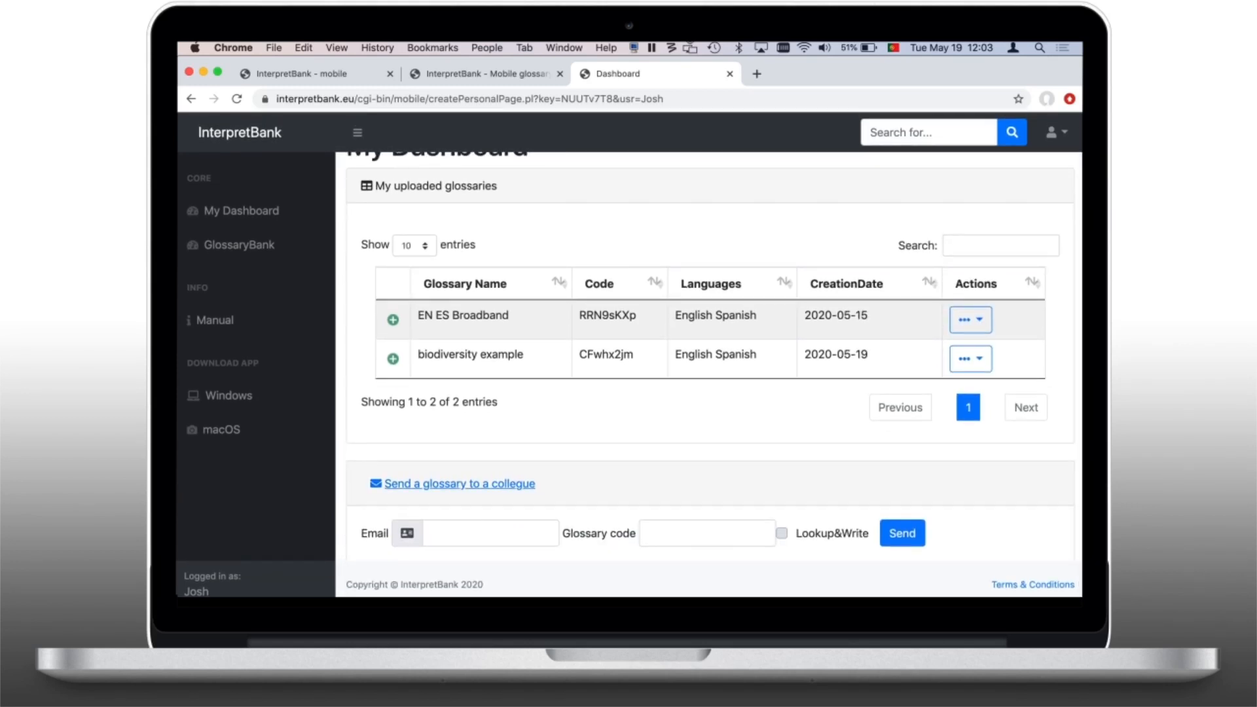
text(josh)
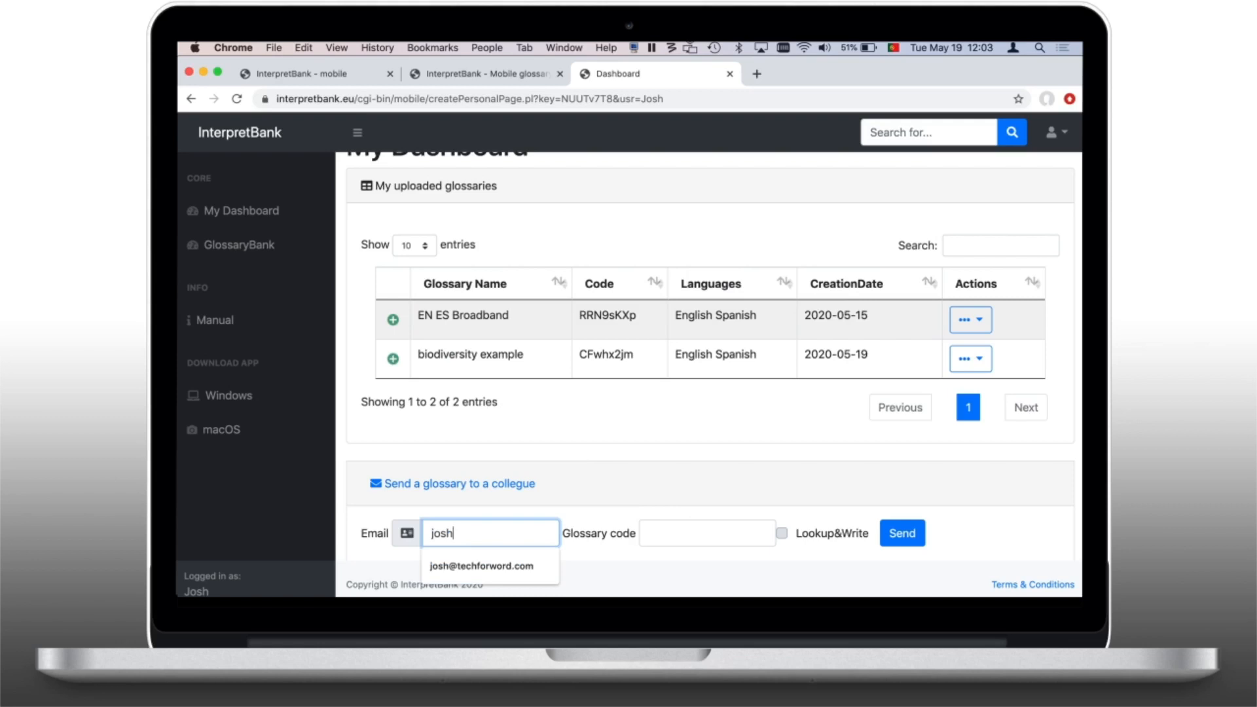
click(480, 566)
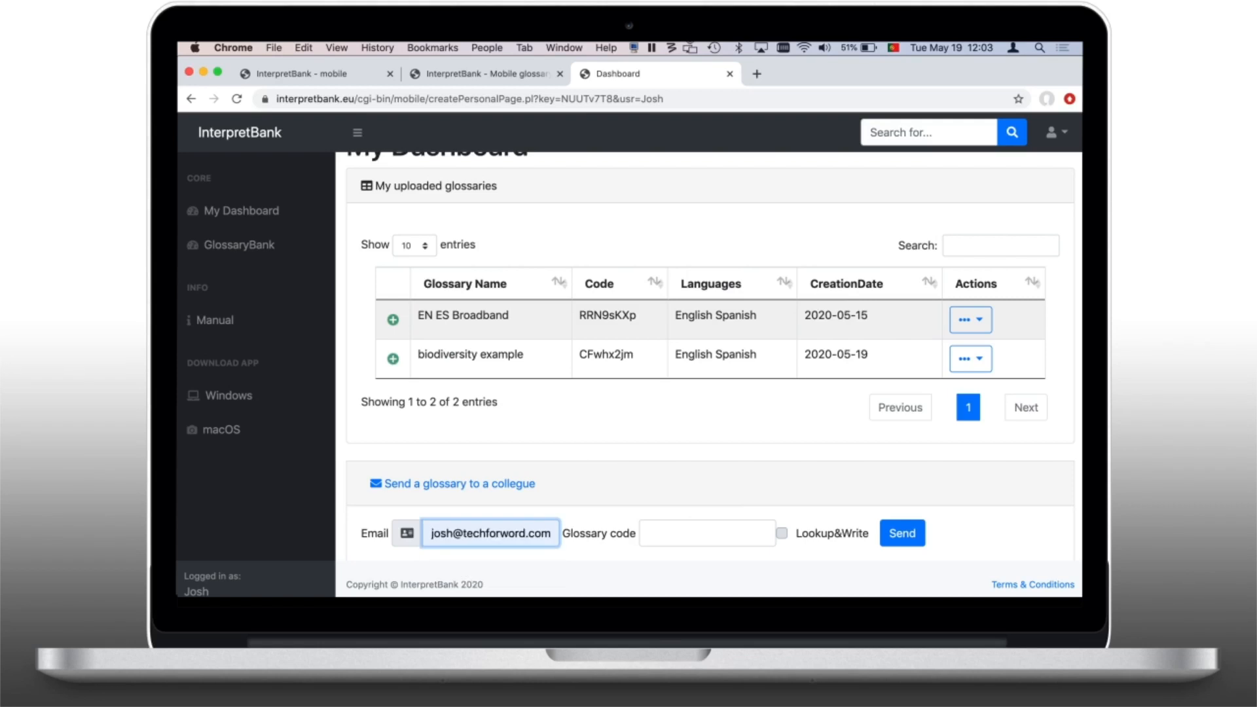
double_click(606, 353)
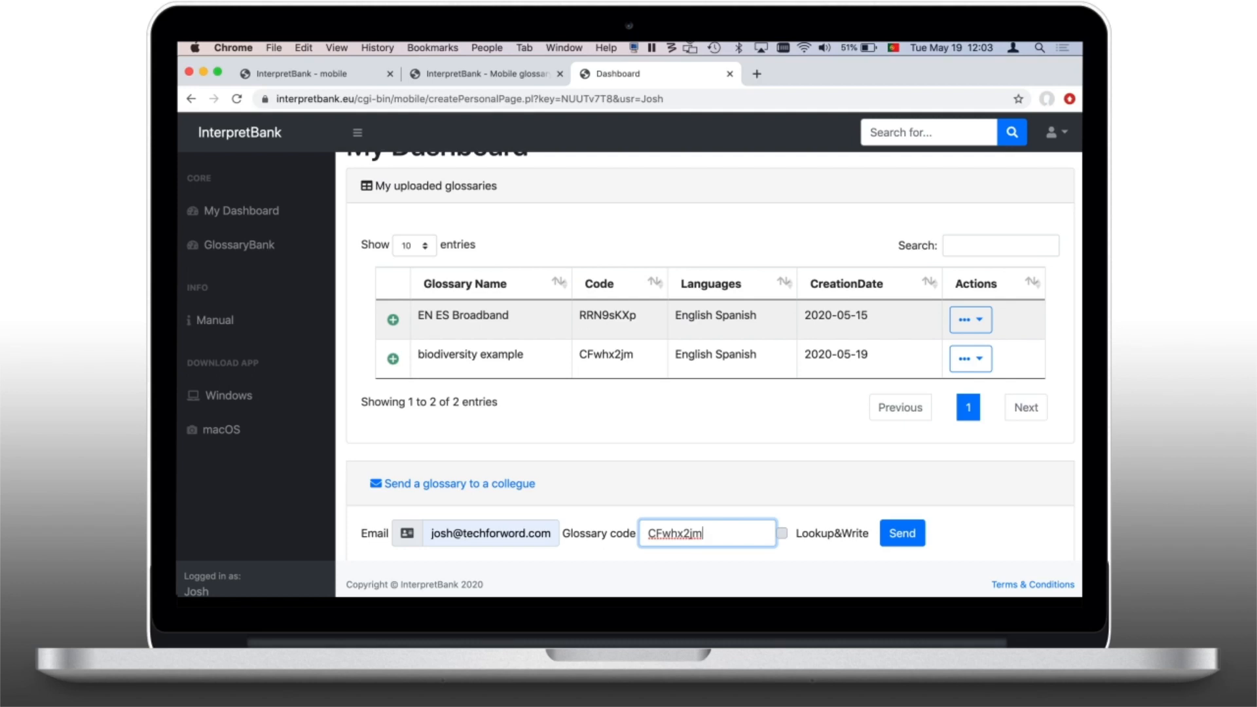
Step: Grant Lookup&Write access and send the glossary to the colleague
click(781, 533)
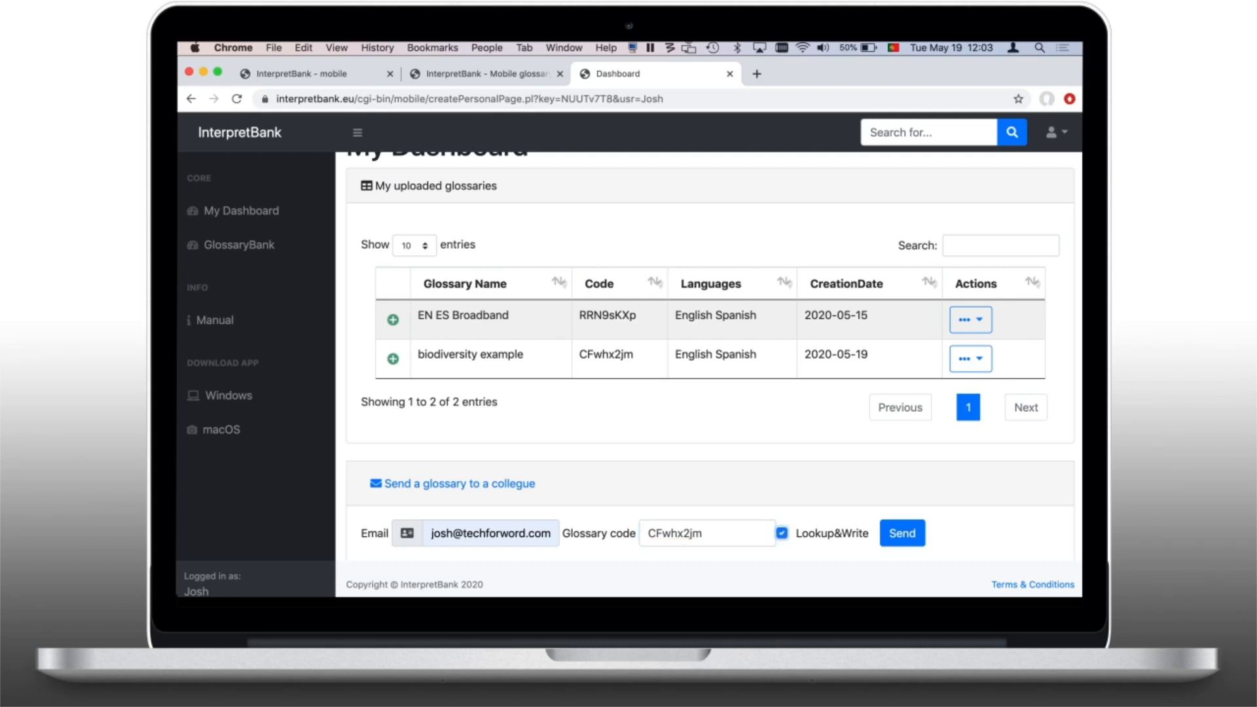
click(900, 533)
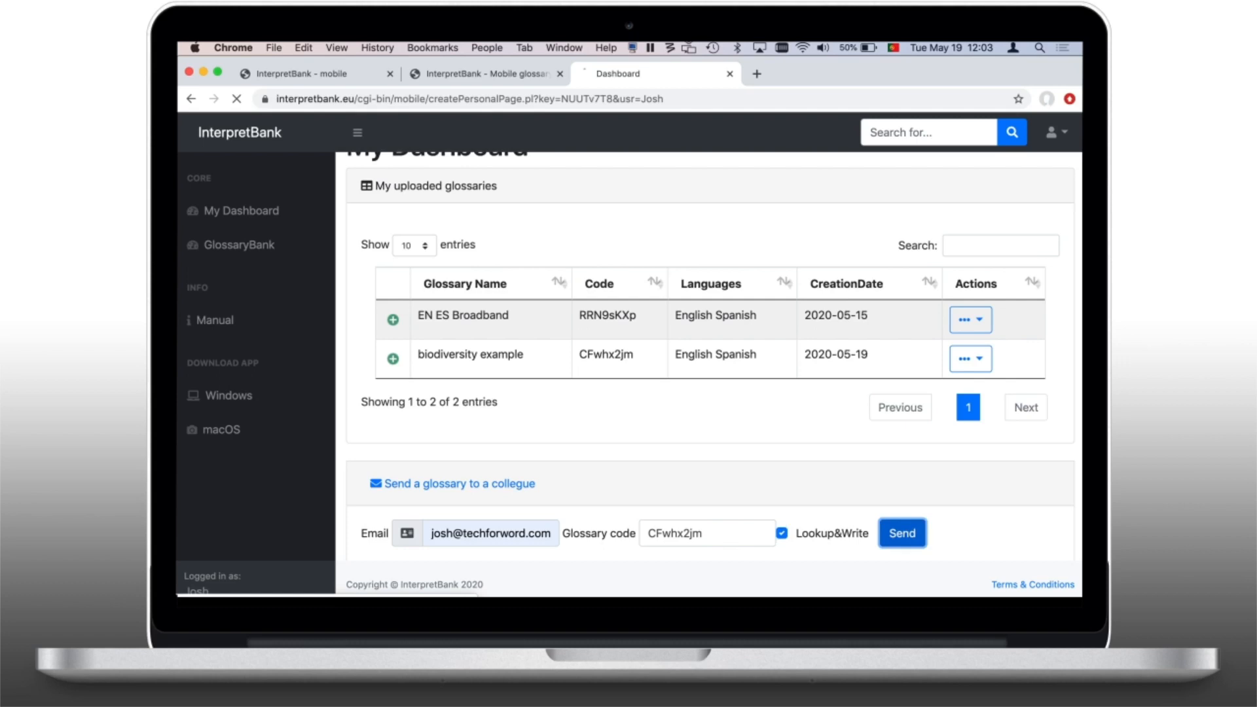
click(901, 533)
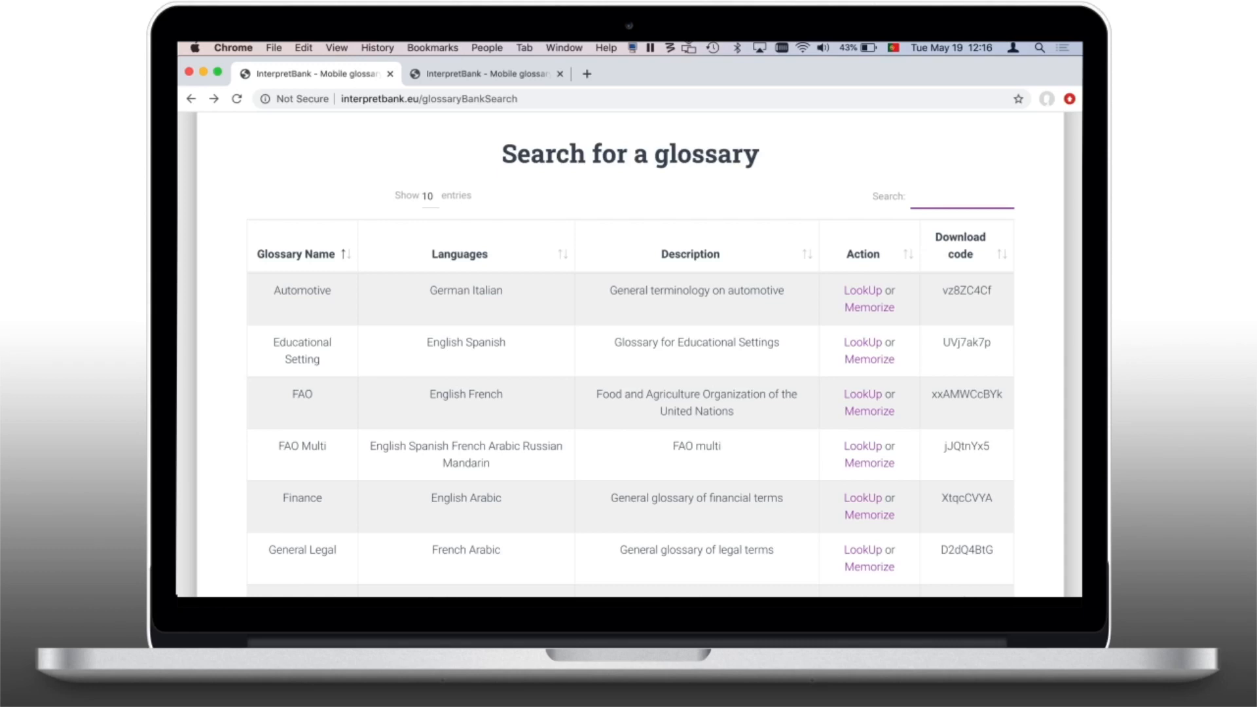
text(fa)
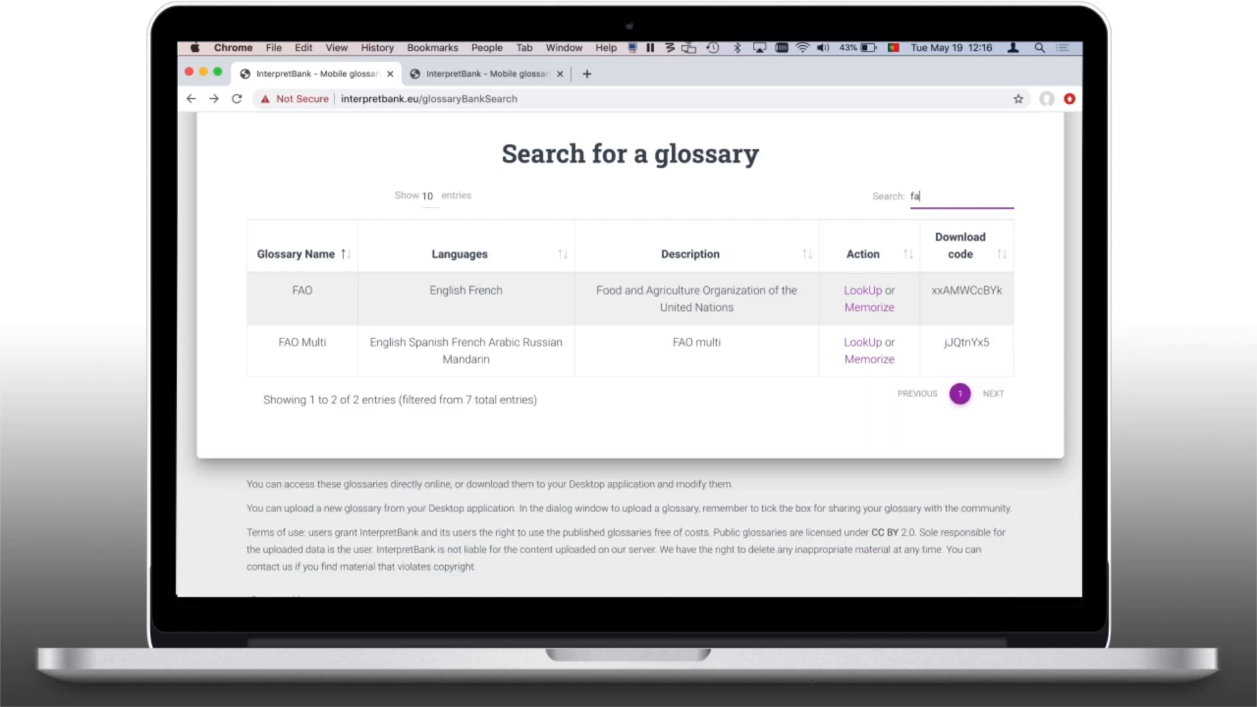
text(o)
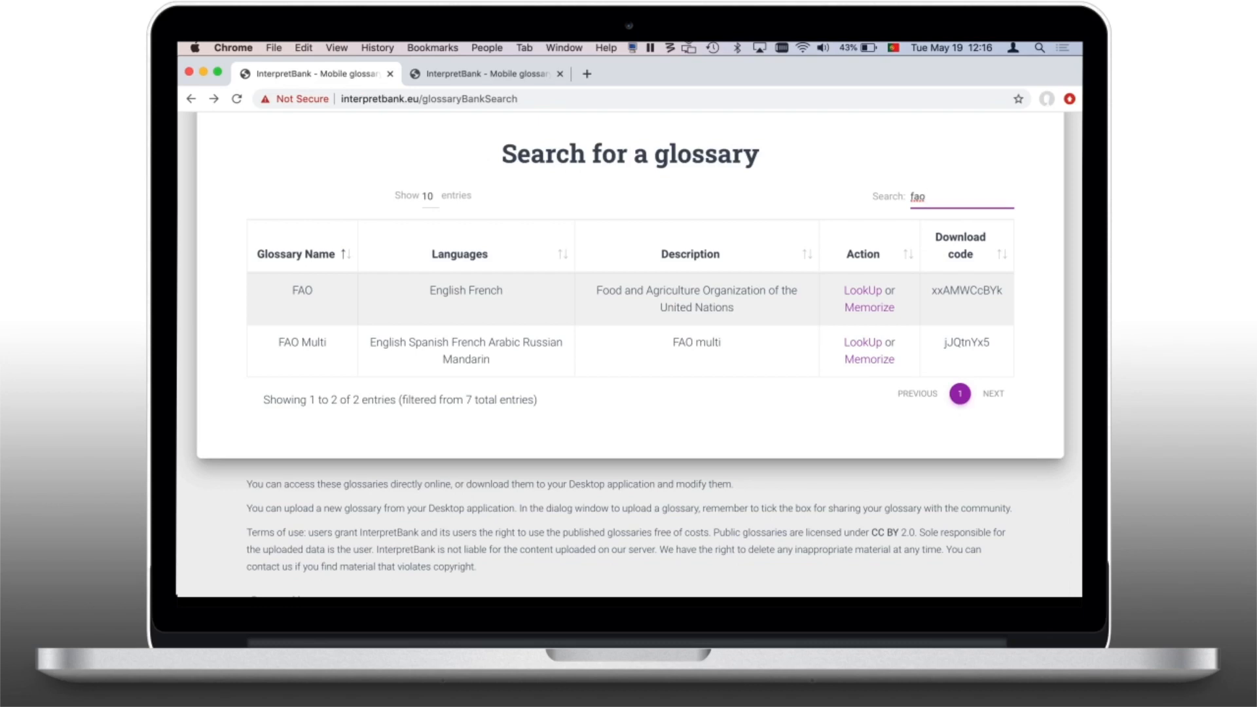
click(861, 291)
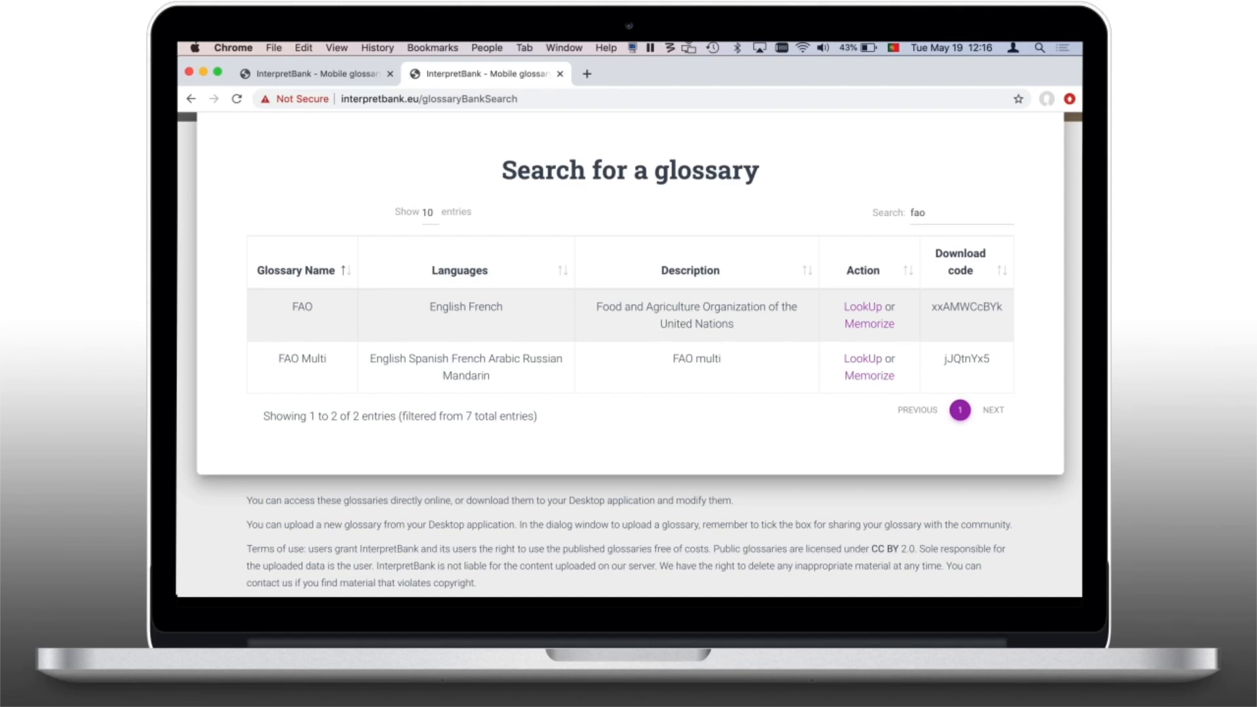
double_click(967, 307)
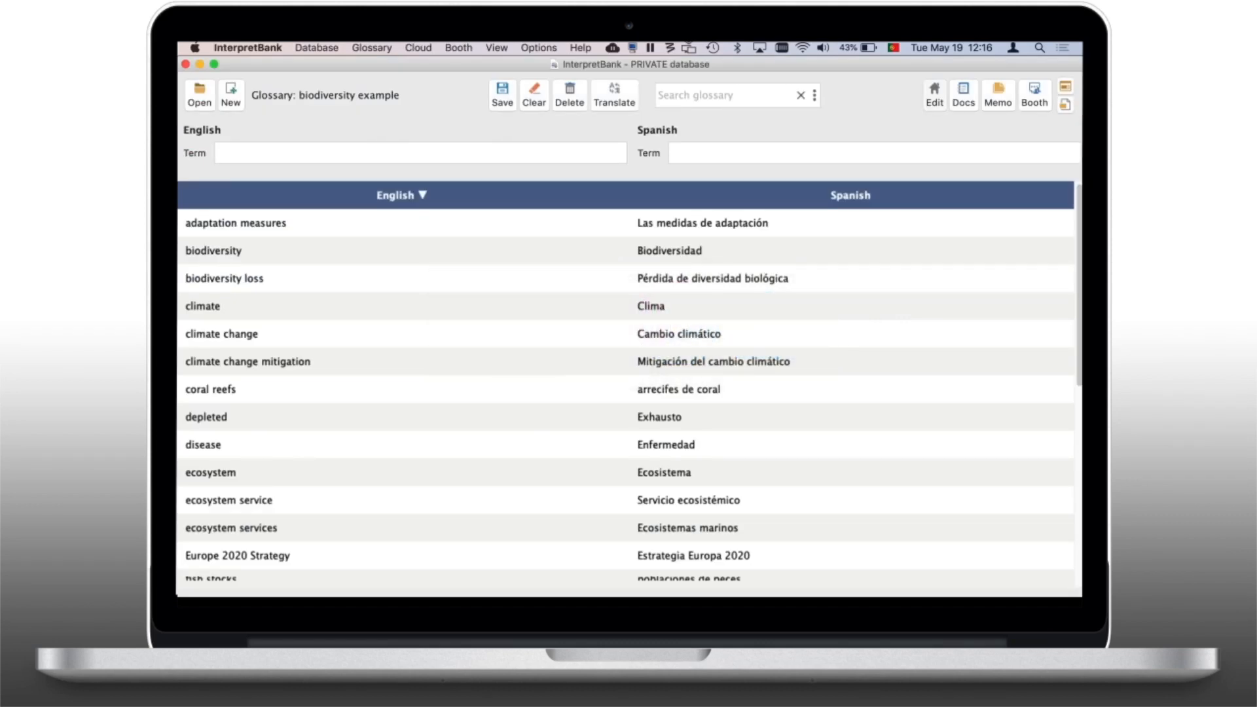
click(418, 47)
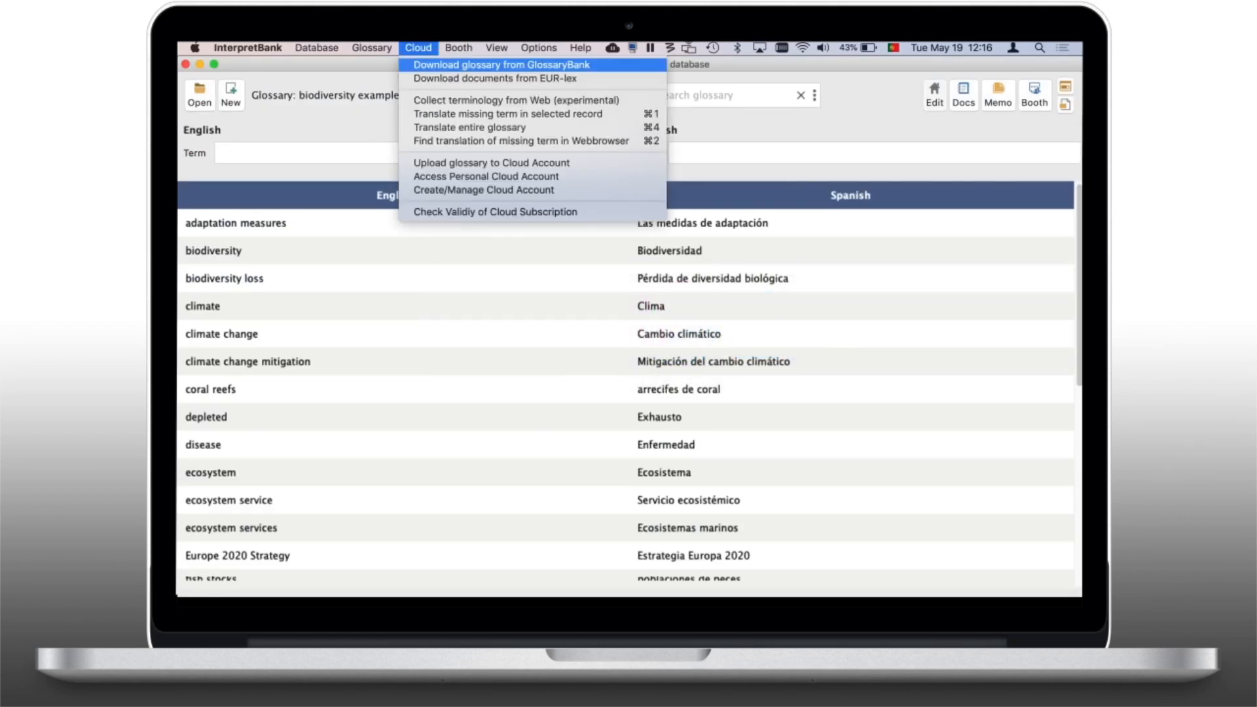
click(501, 66)
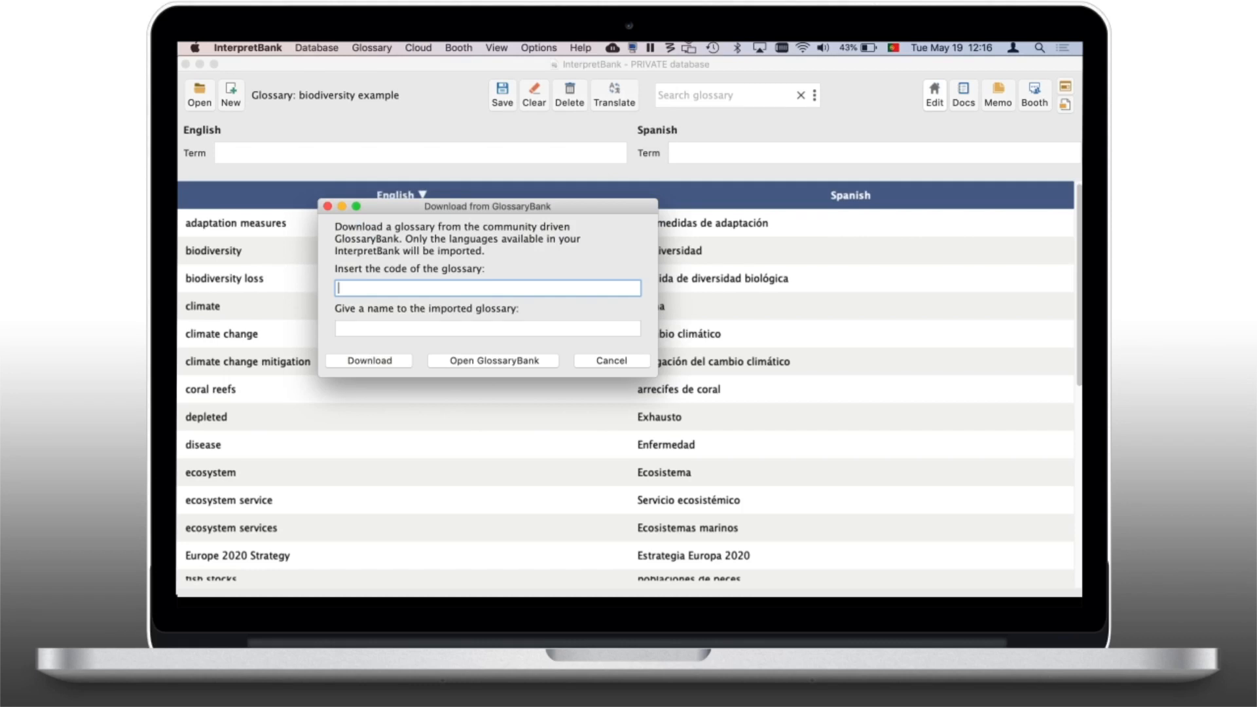
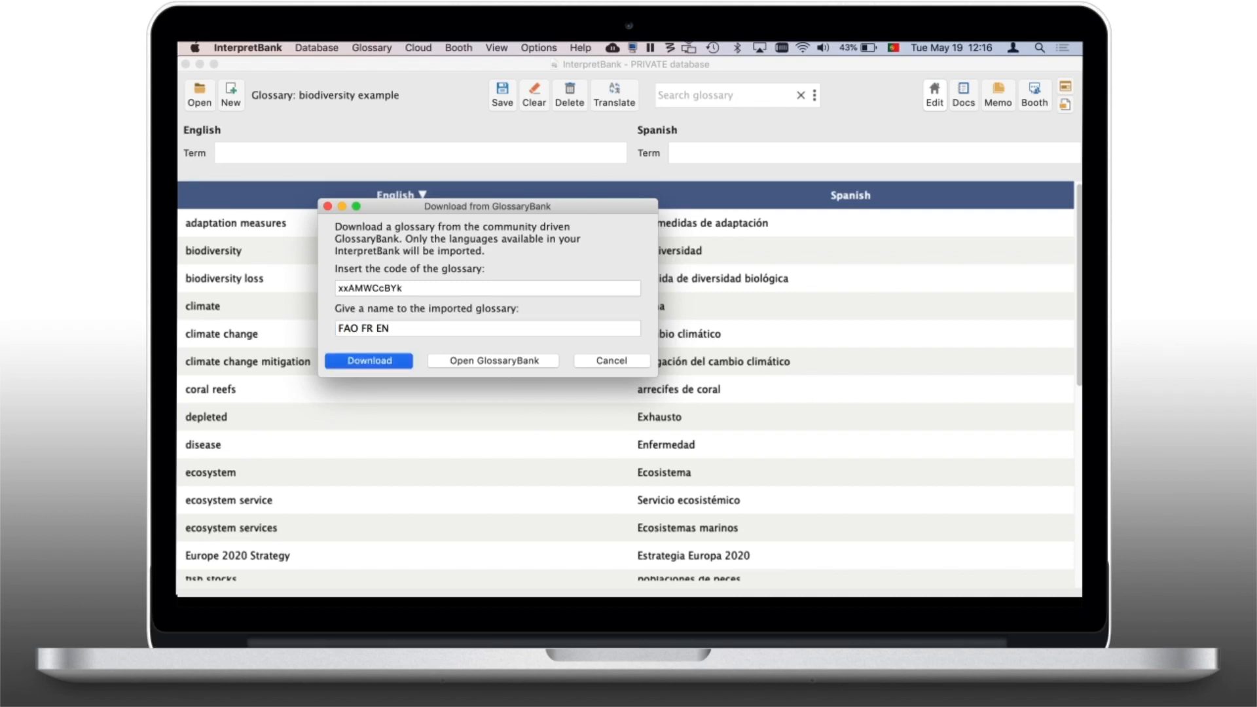
Step: Download the FAO glossary into the database, importing 93 records
click(368, 360)
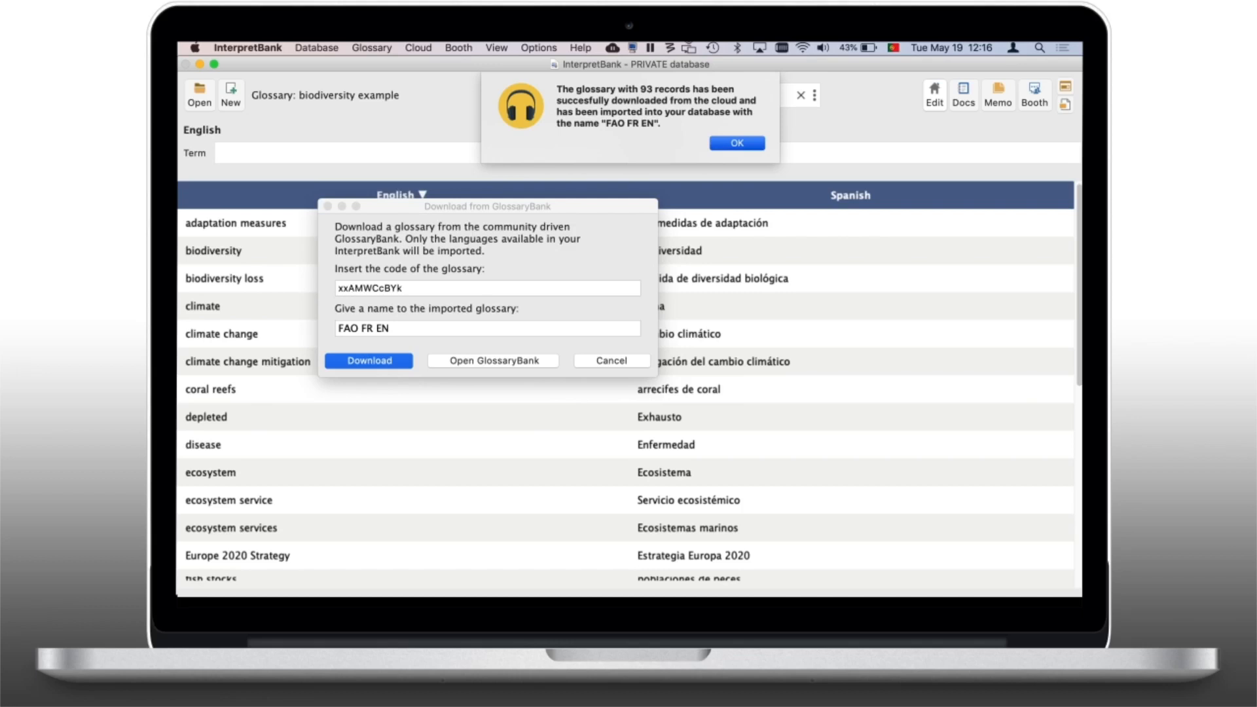
click(734, 142)
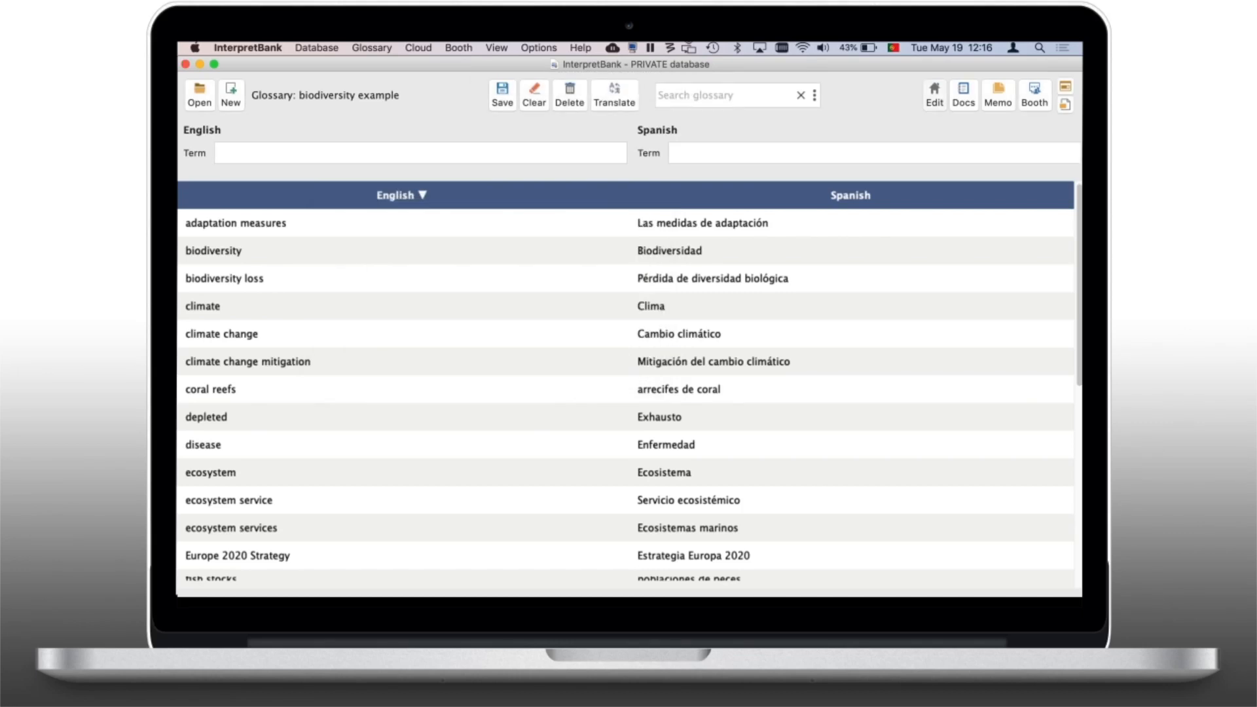